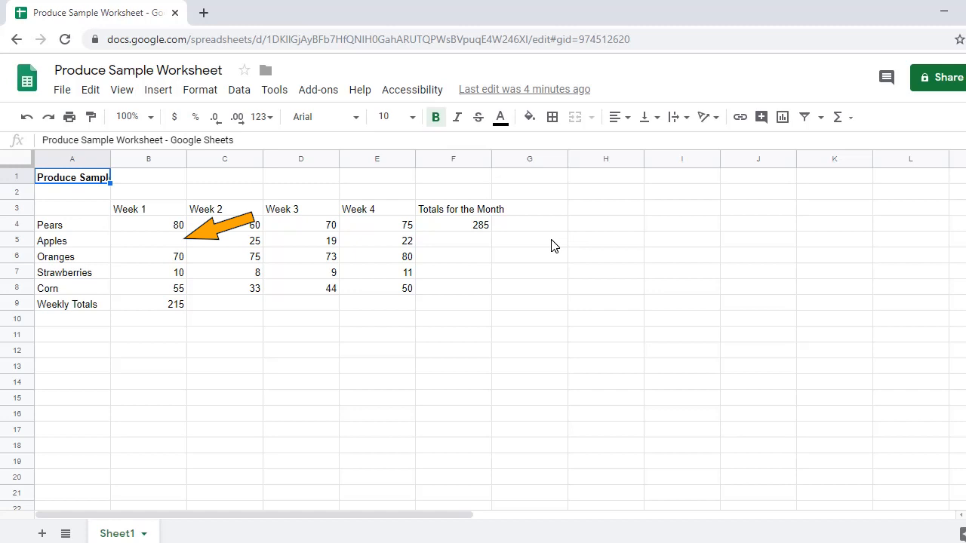
Step: Put 25 in the empty Apples Week 1 cell B5, raising the Week 1 total to 240
click(147, 240)
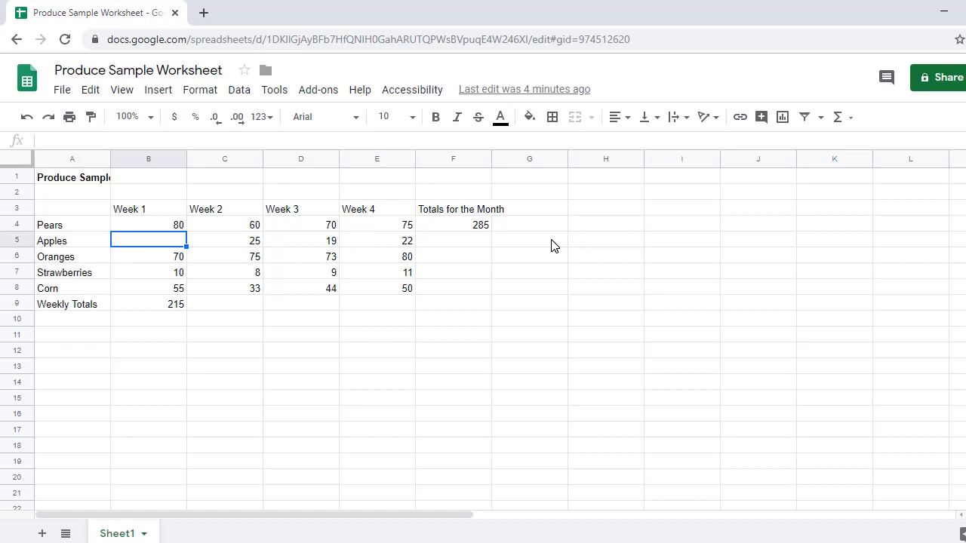
text(25)
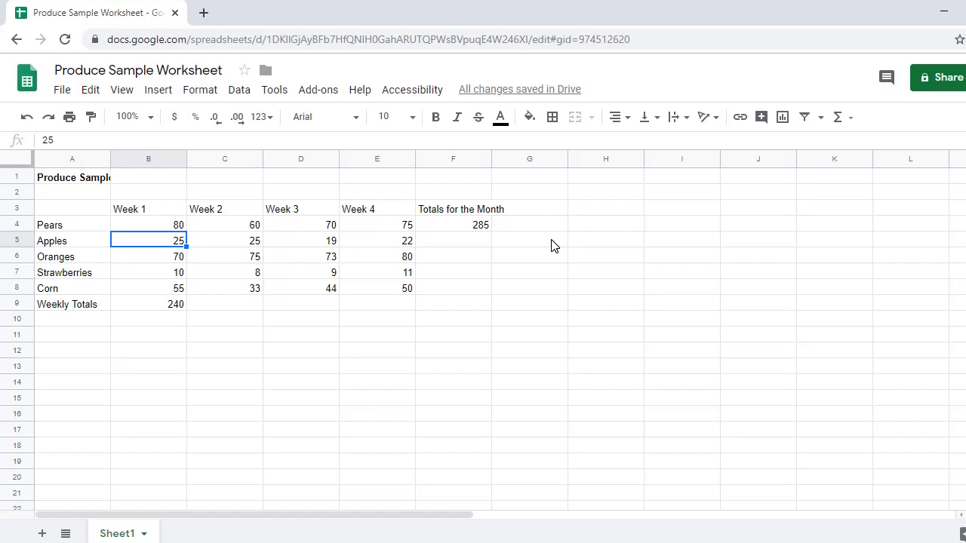
Step: Correct the Apples Week 1 value in B5 from 25 to 24, giving a Week 1 total of 239
key(Backspace)
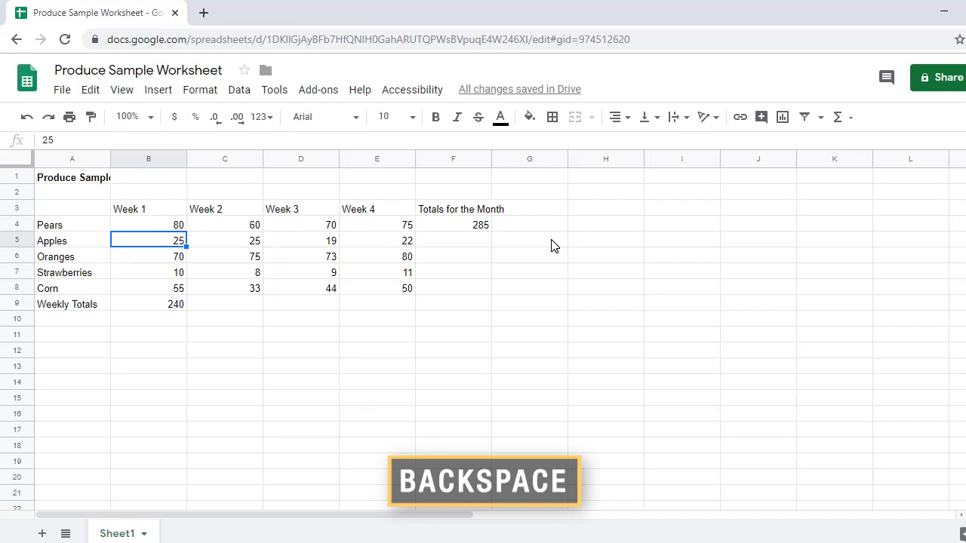
key(Backspace)
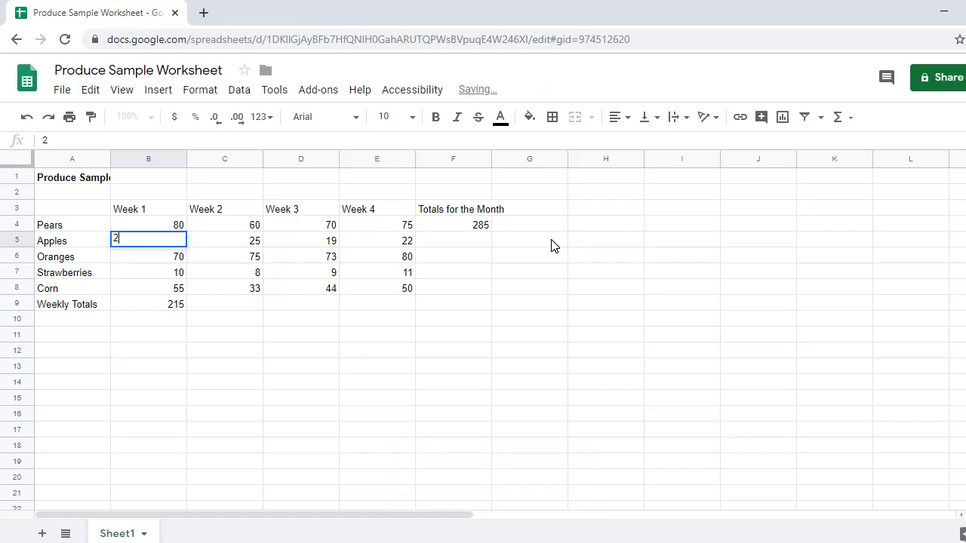
text(4)
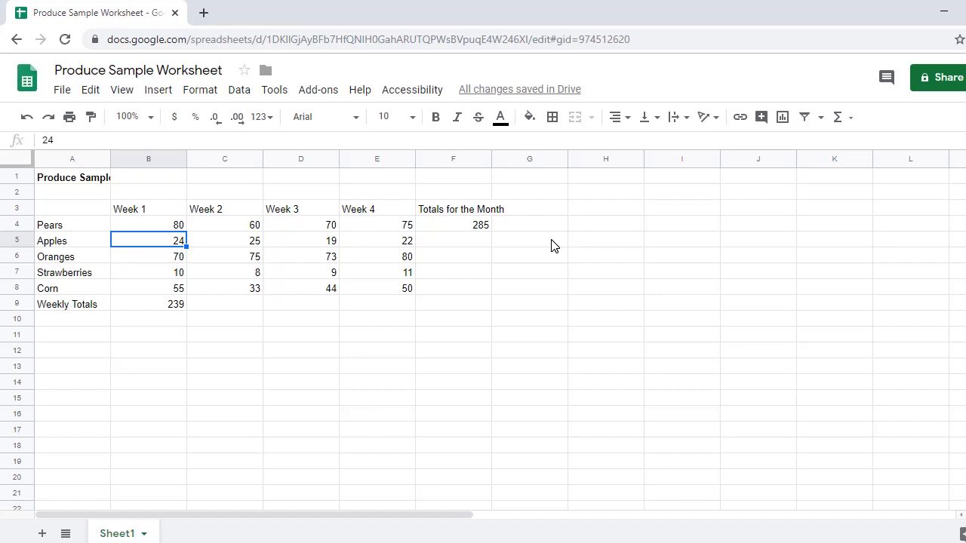
key(enter)
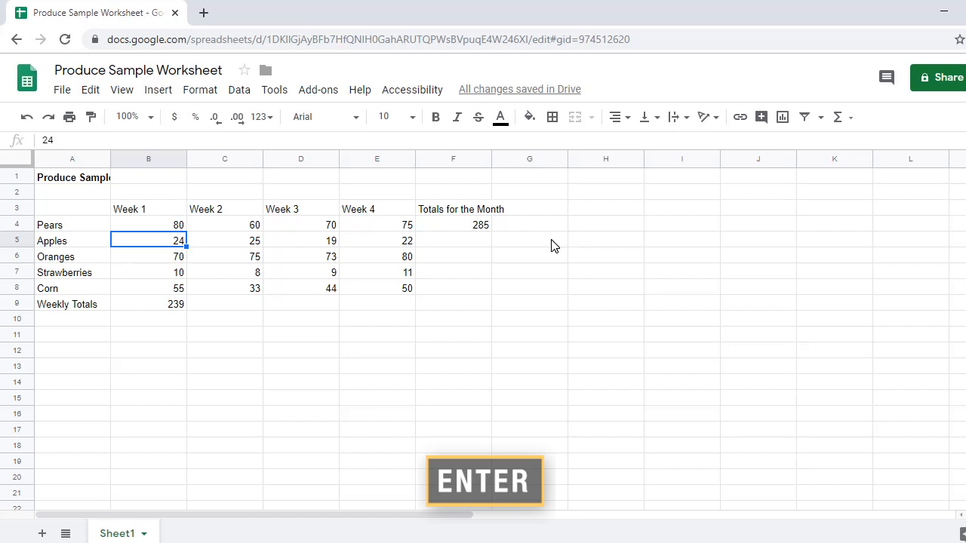
key(enter)
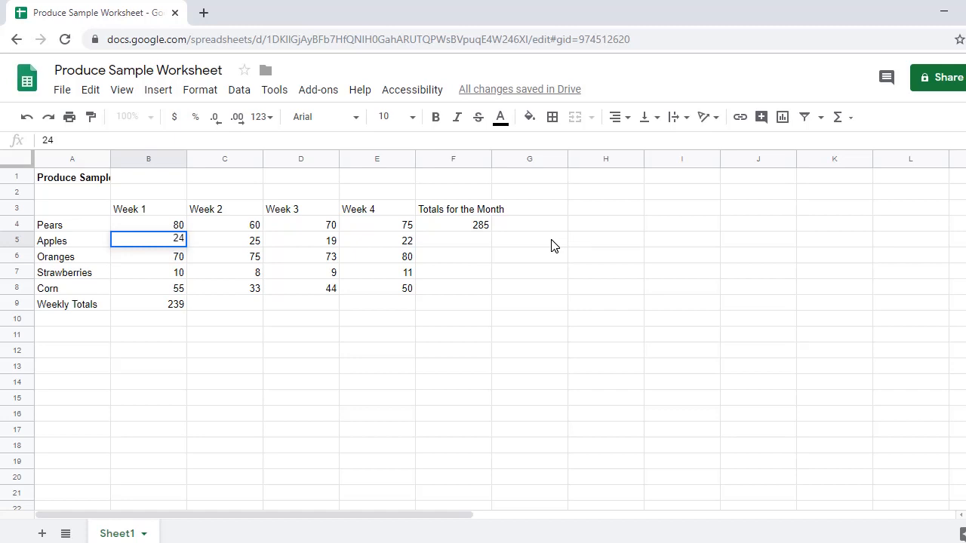
Step: Replace the Apples Week 1 value in B5 with 20, dropping the Week 1 total to 235
text(20)
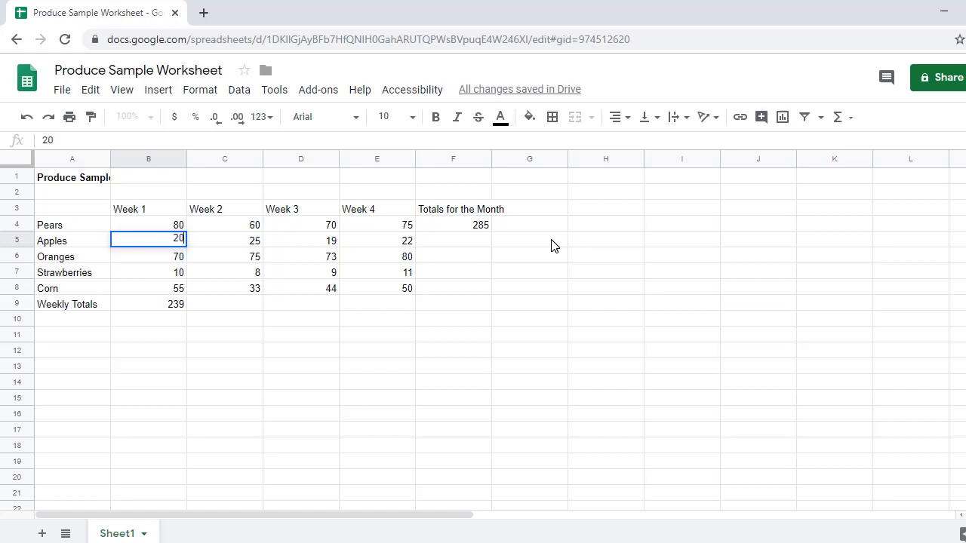
key(enter)
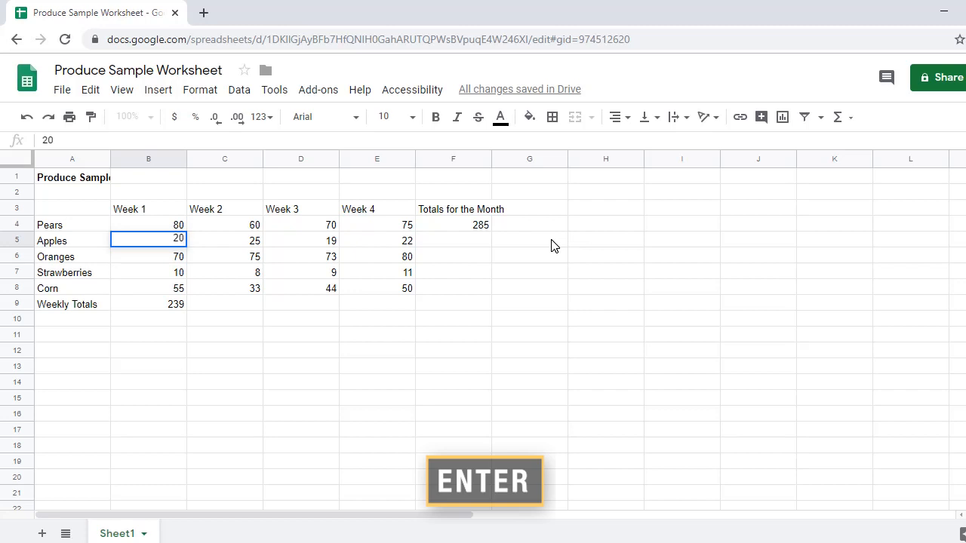
key(enter)
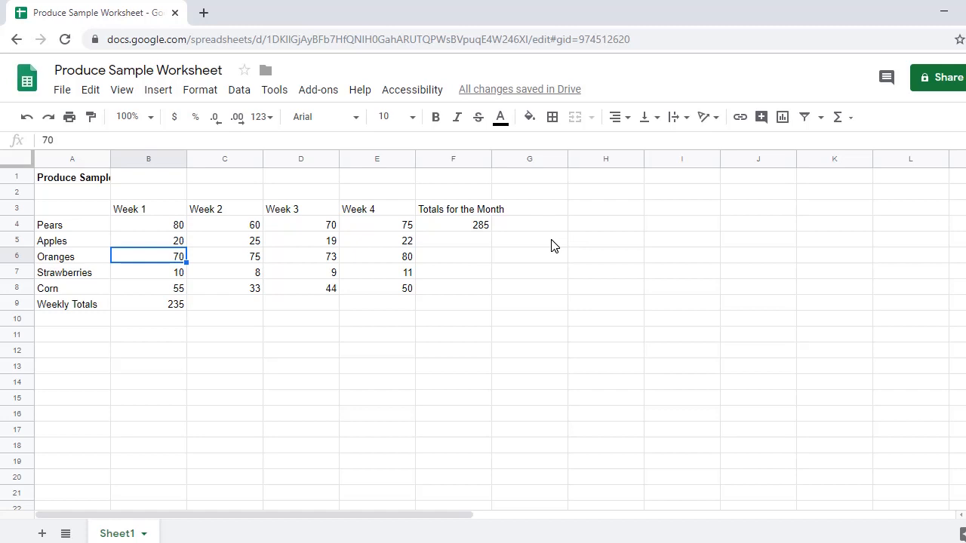
key(Escape)
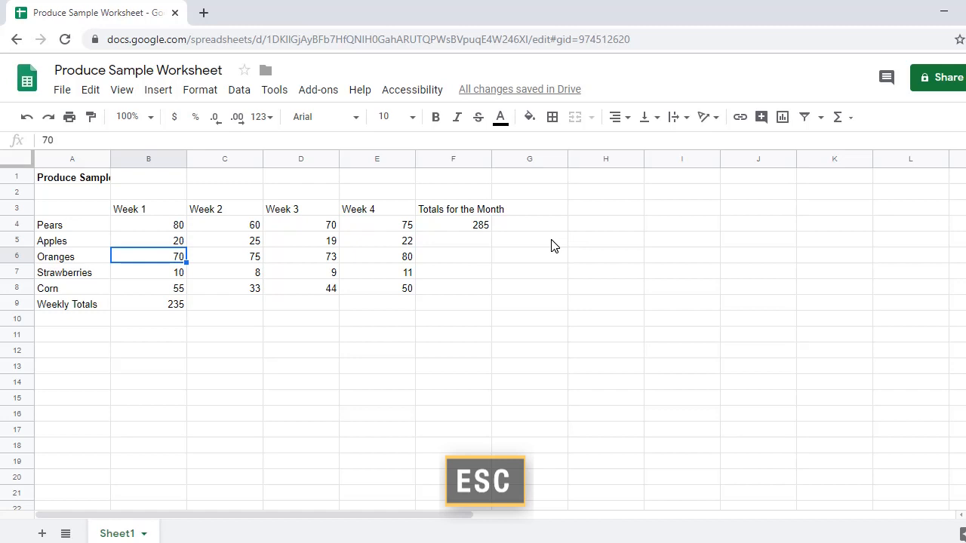
key(Escape)
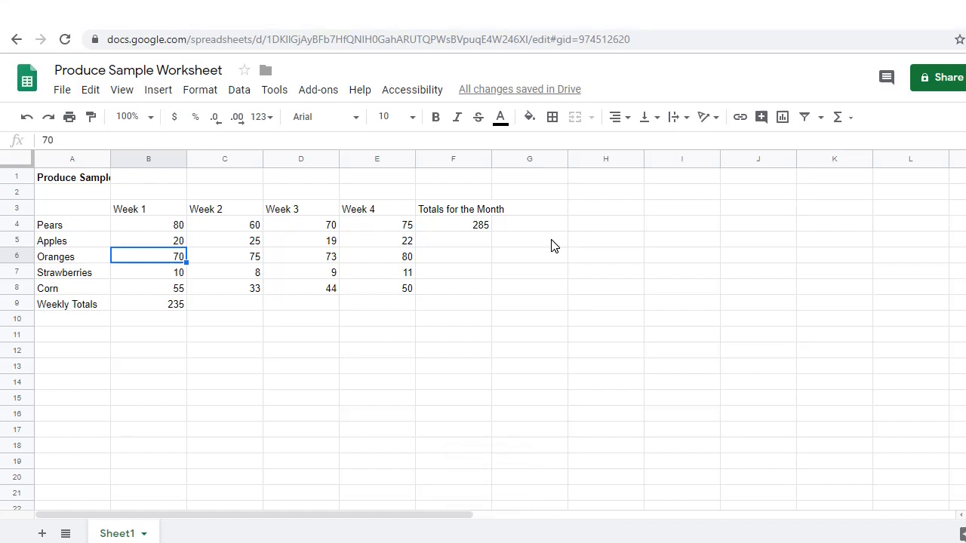